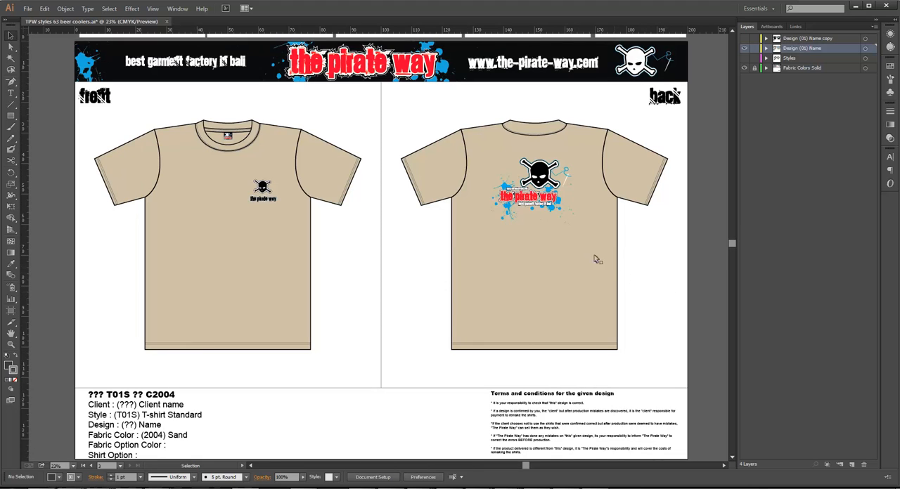
- Zoom into the shirt mockups and select the Design layer's pirate logo artwork on both shirts
left_click(531, 195)
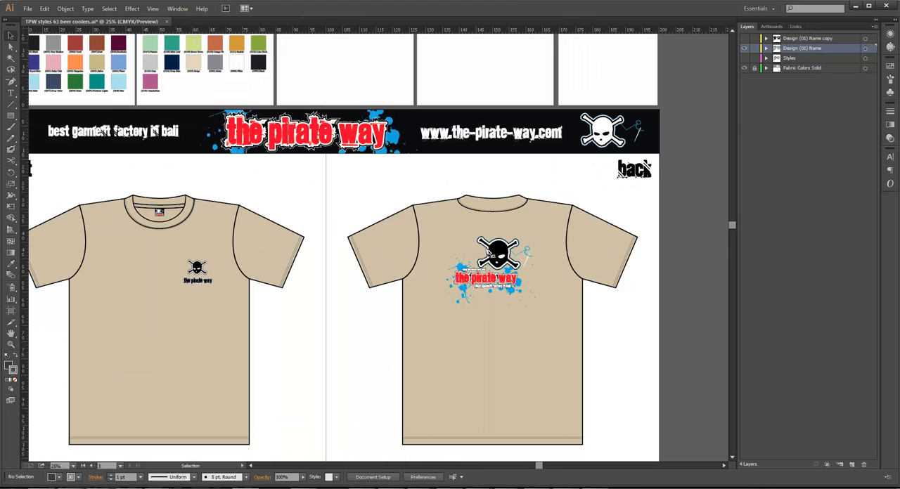
left_click(489, 274)
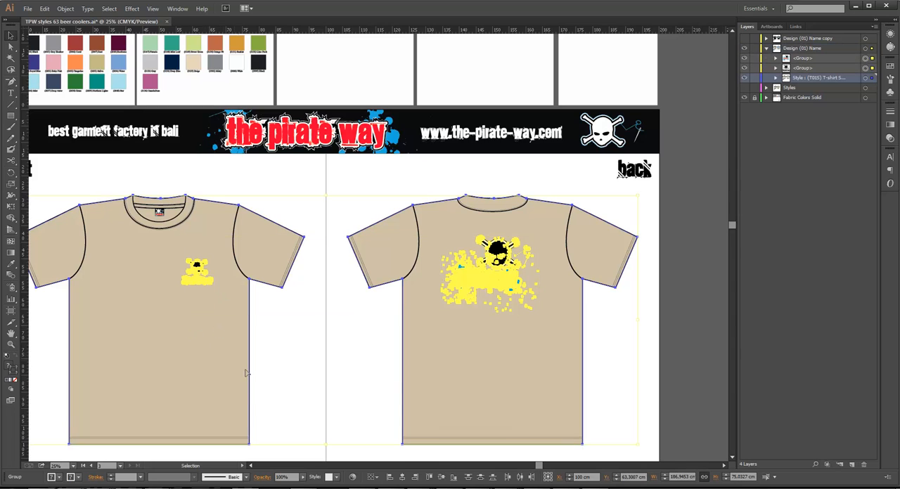
mouse_move(351, 478)
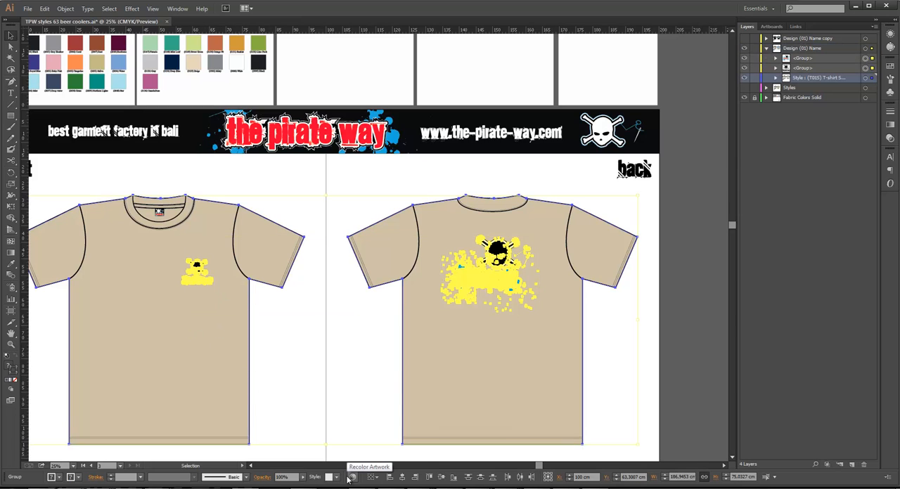
- Inspect the logo's colours in Recolor Artwork, close it and start a new document
left_click(352, 478)
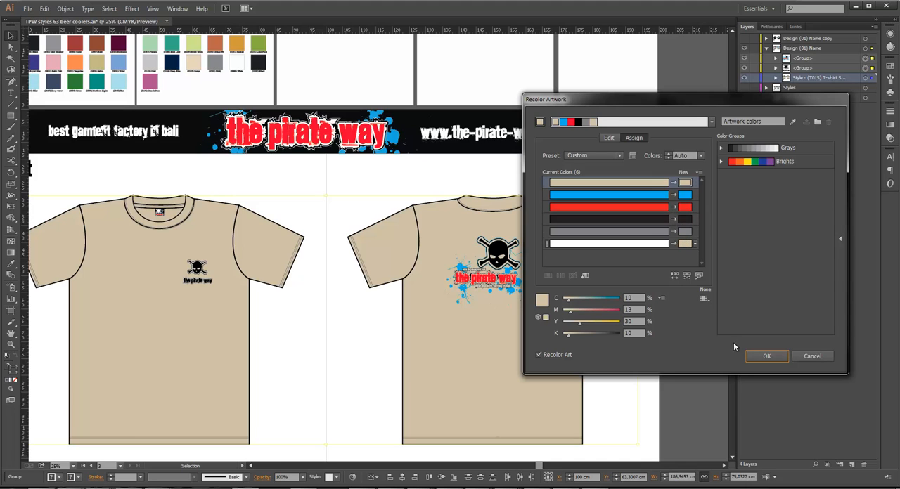
left_click(766, 356)
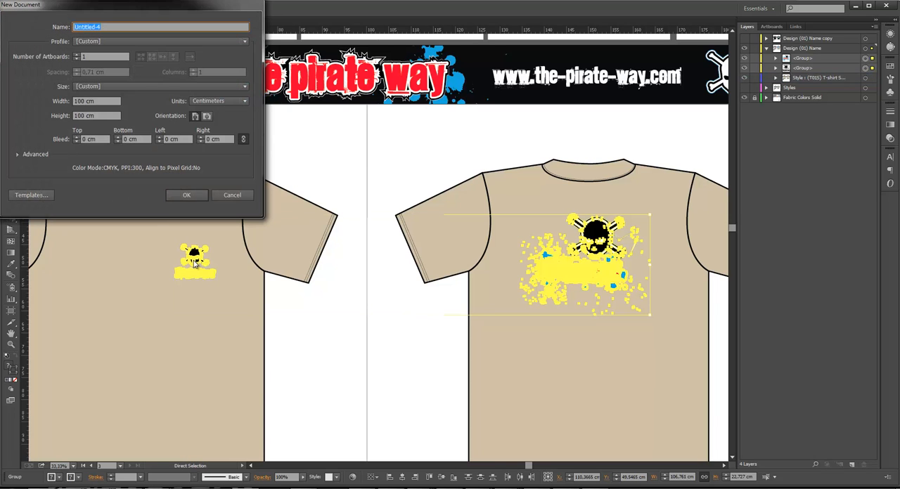
- Confirm the New Document dialog and switch to the Untitled document for the pasted logos
left_click(185, 194)
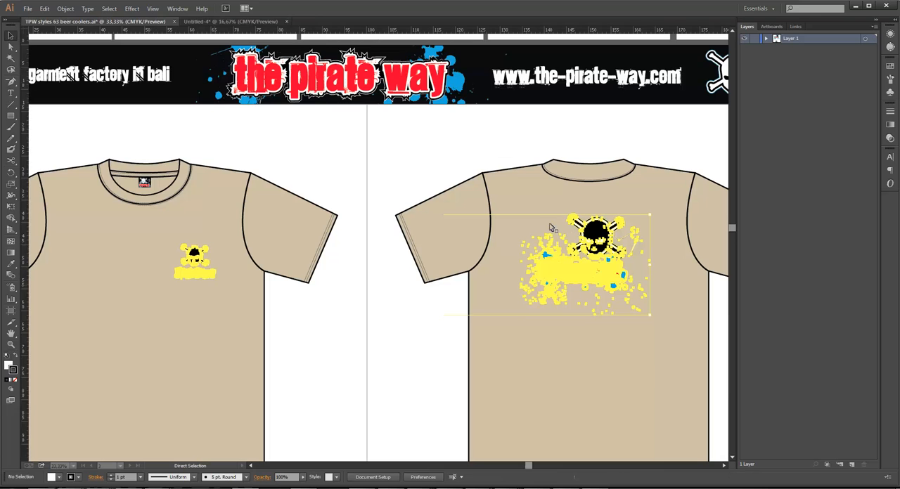
left_click(230, 21)
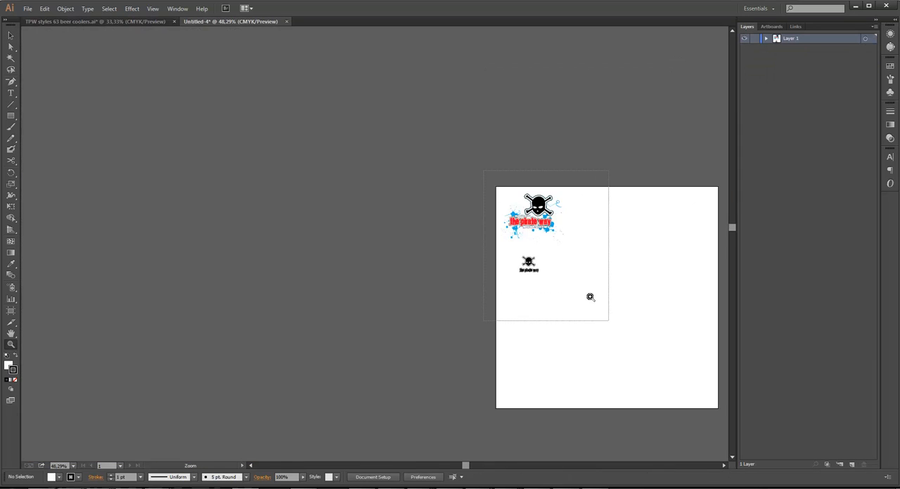
- Draw a short vertical line of exact length at 90° above the larger skull logo
left_click(589, 297)
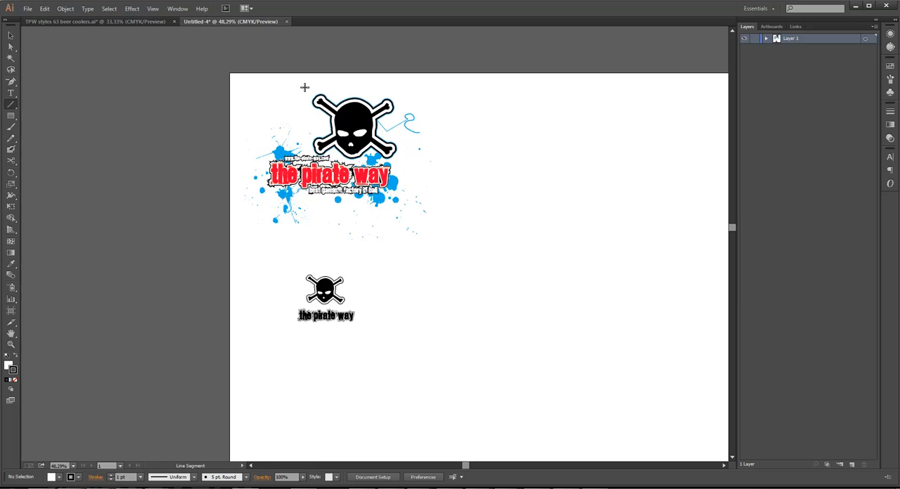
left_click(304, 87)
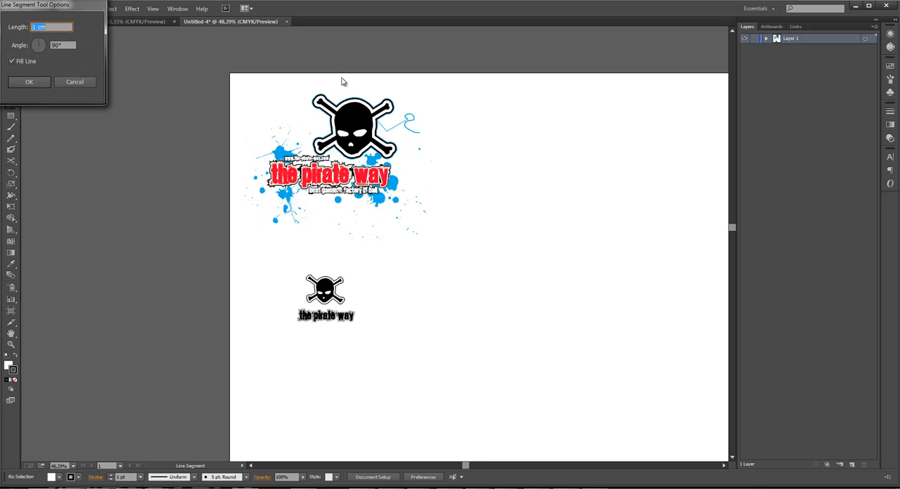
mouse_move(253, 131)
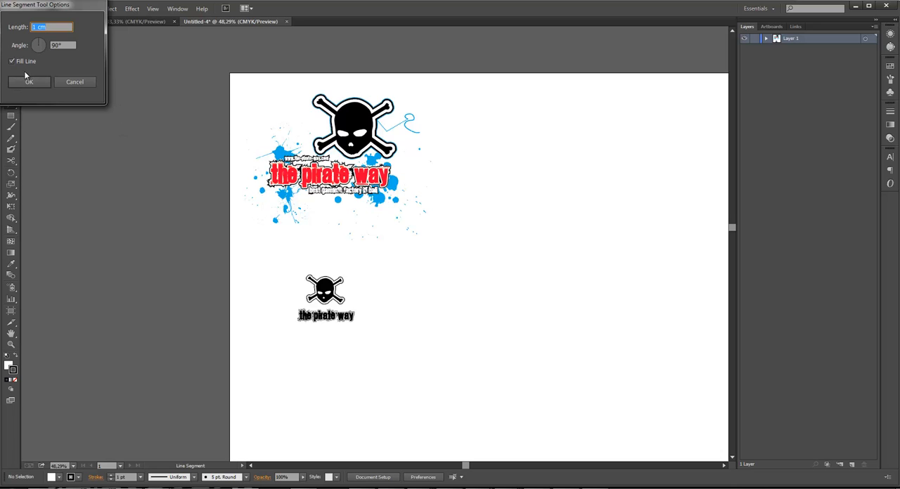
left_click(29, 82)
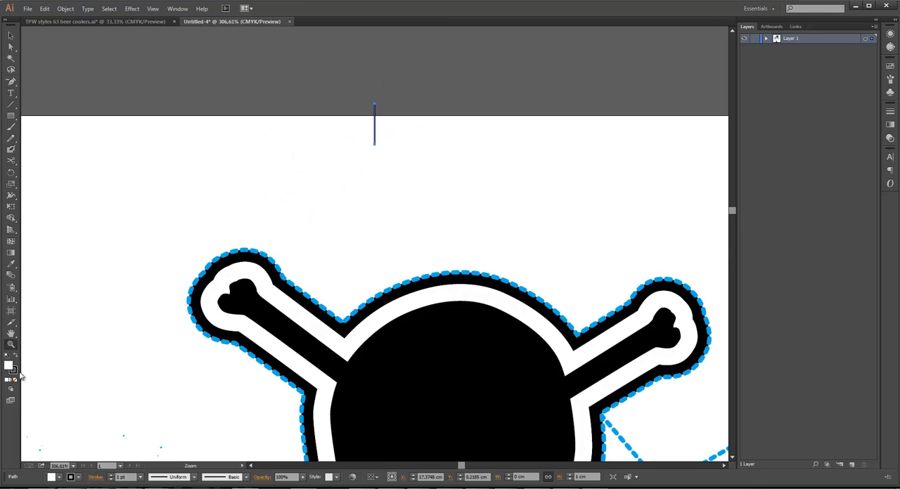
mouse_move(11, 366)
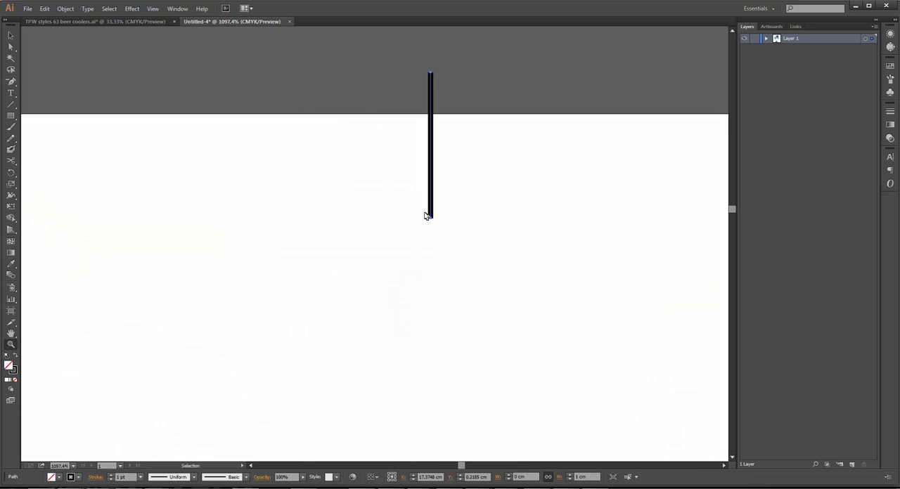
- Copy the vertical line, paste it in front and turn the copy into a horizontal crossbar
left_click(45, 8)
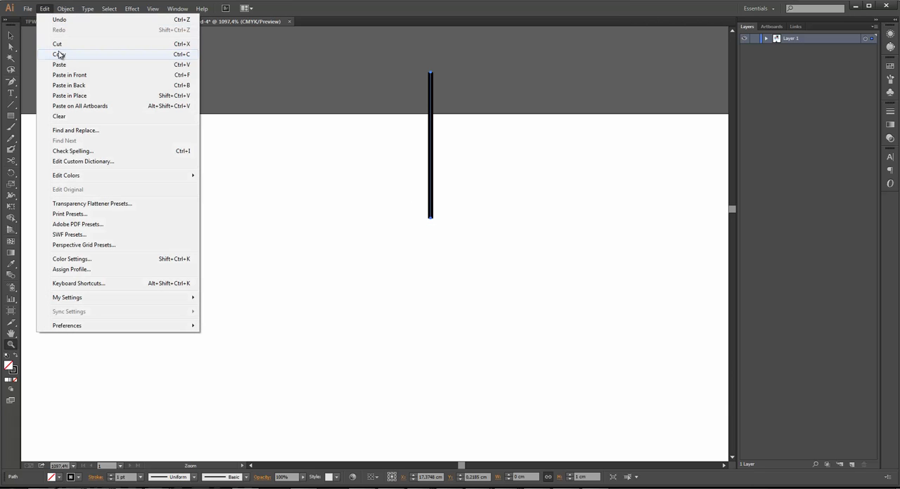
left_click(60, 53)
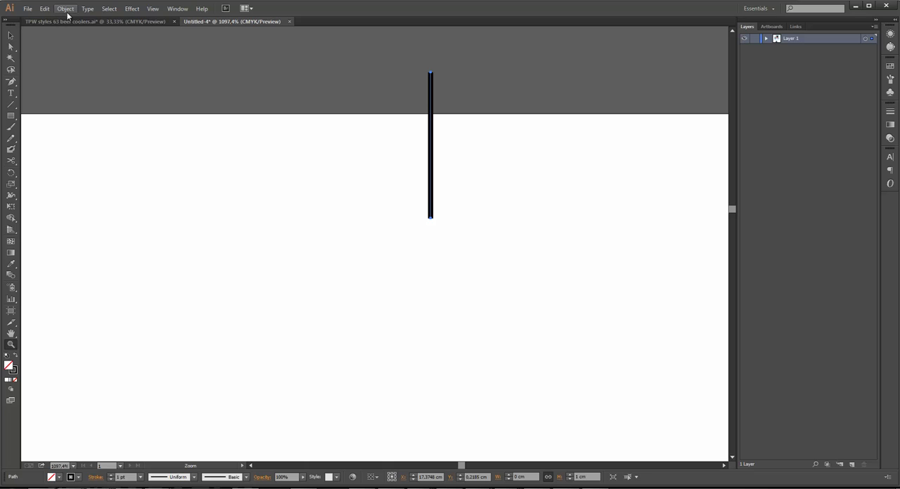
left_click(28, 8)
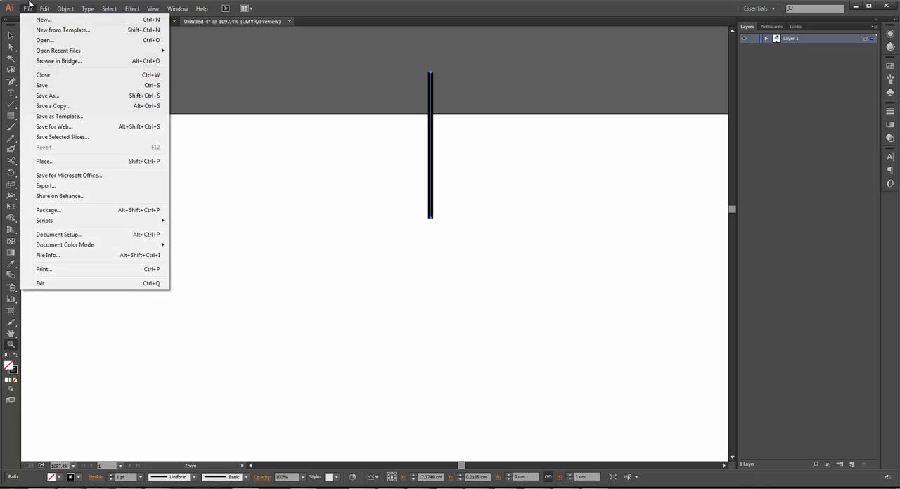
left_click(45, 9)
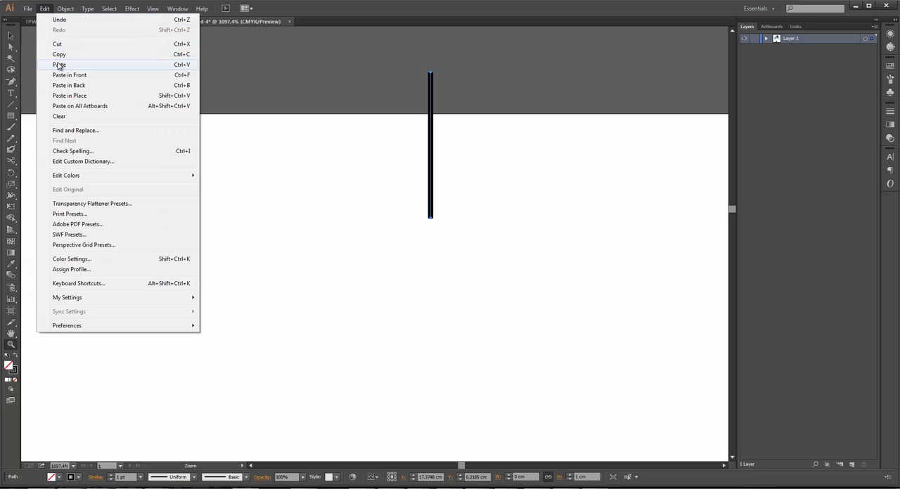
left_click(59, 65)
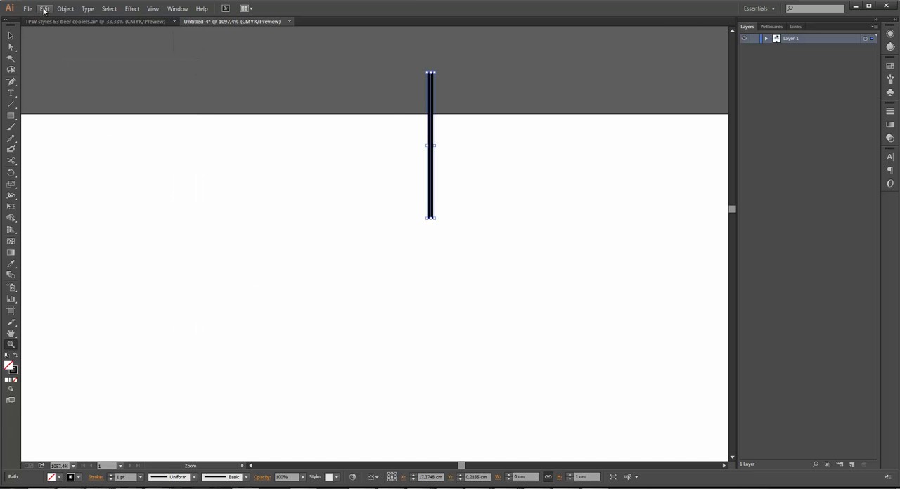
left_click(45, 8)
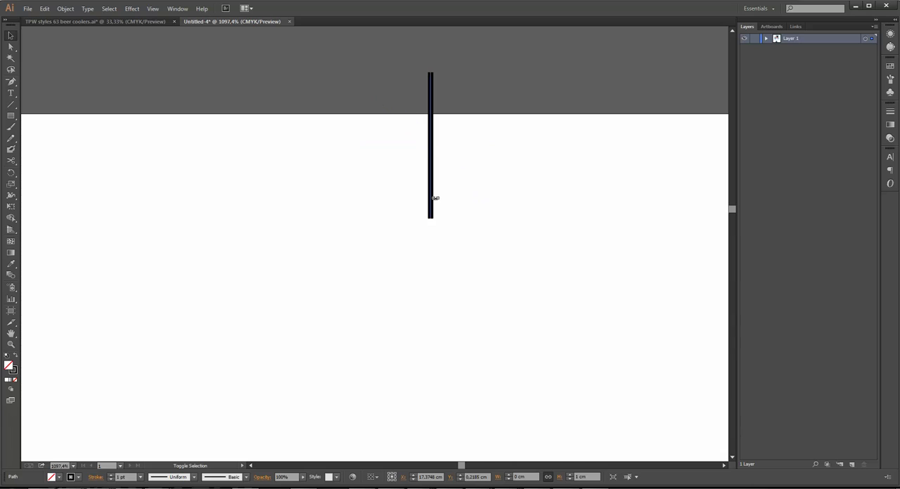
left_click(430, 146)
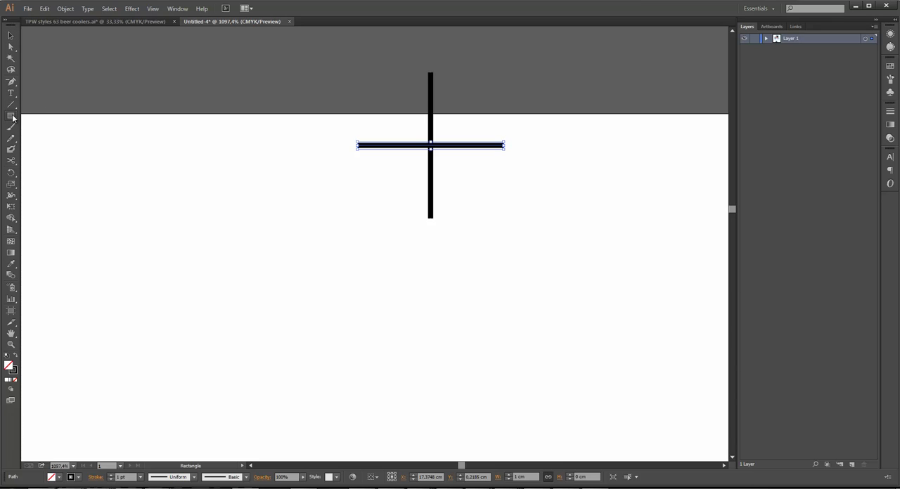
- Add an outlined circle over the crossing lines to finish the crosshair registration mark
left_click(11, 115)
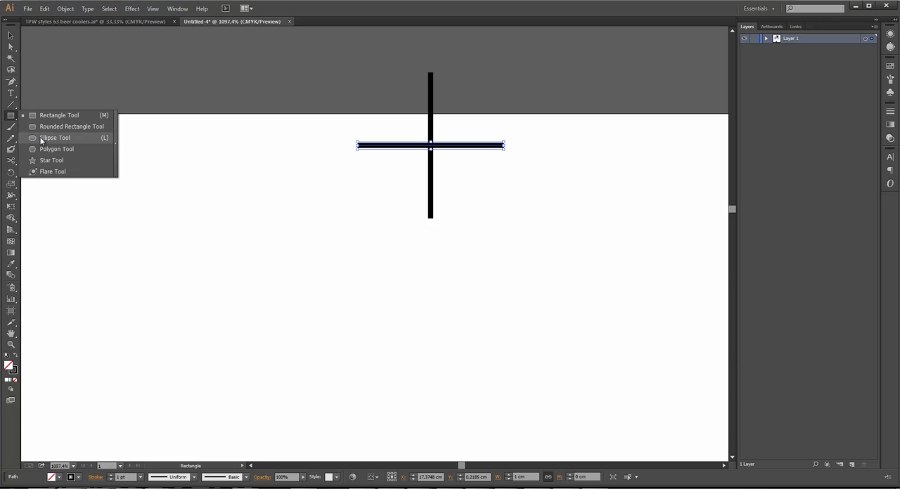
left_click(55, 138)
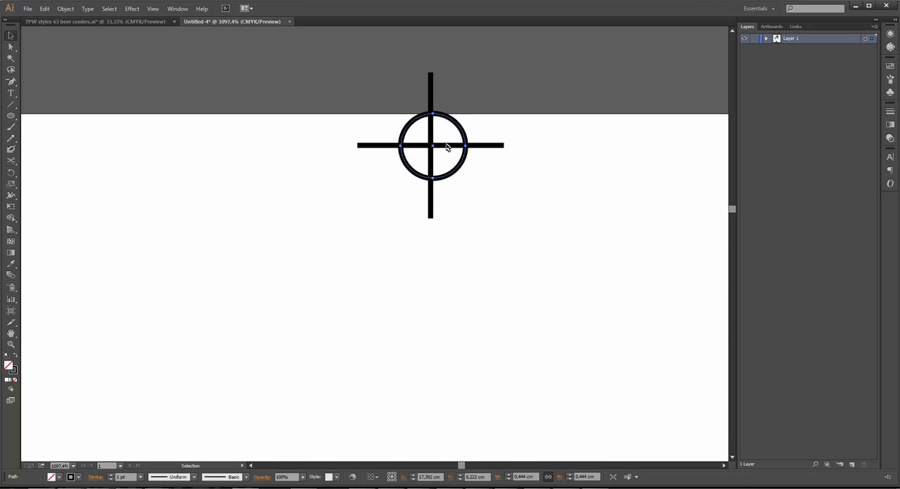
mouse_move(385, 86)
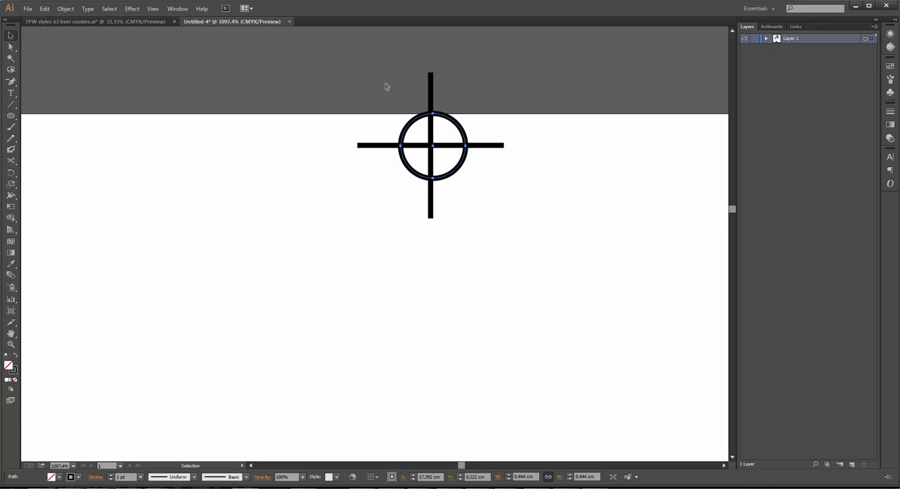
left_click(430, 146)
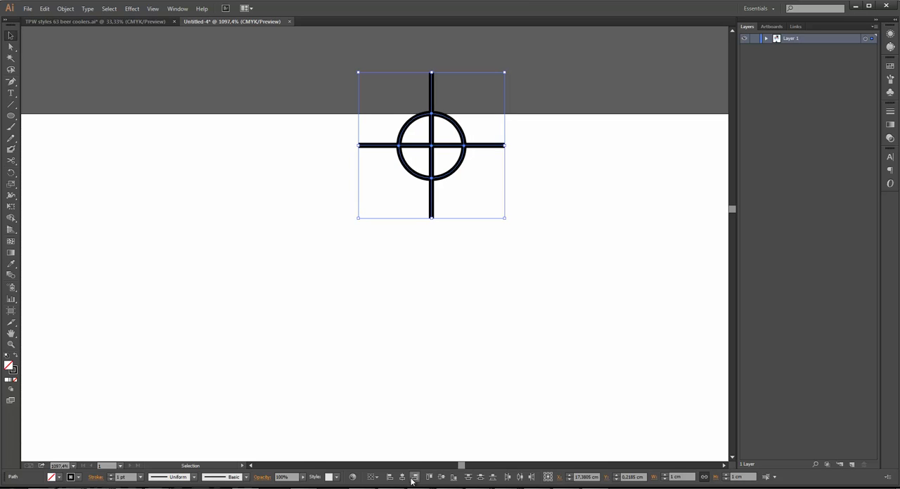
- Place registration marks above and below the larger logo and marquee-select them with the artwork
left_click(441, 478)
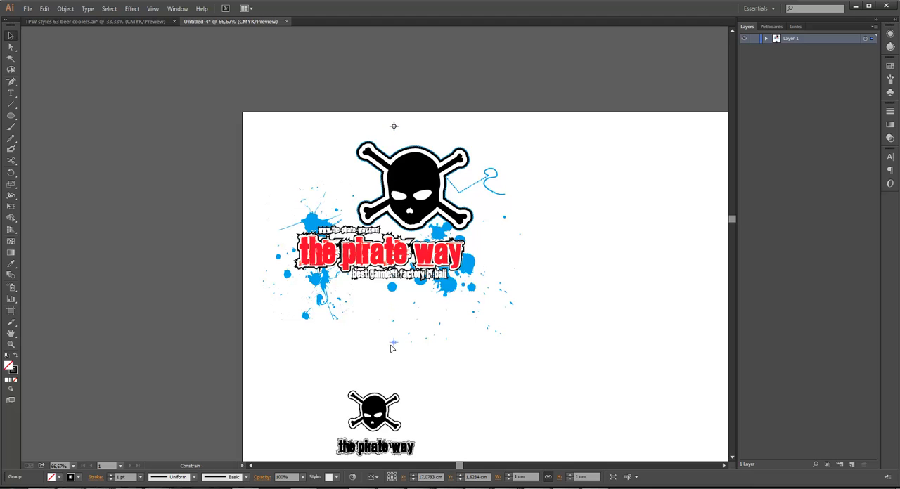
mouse_move(394, 366)
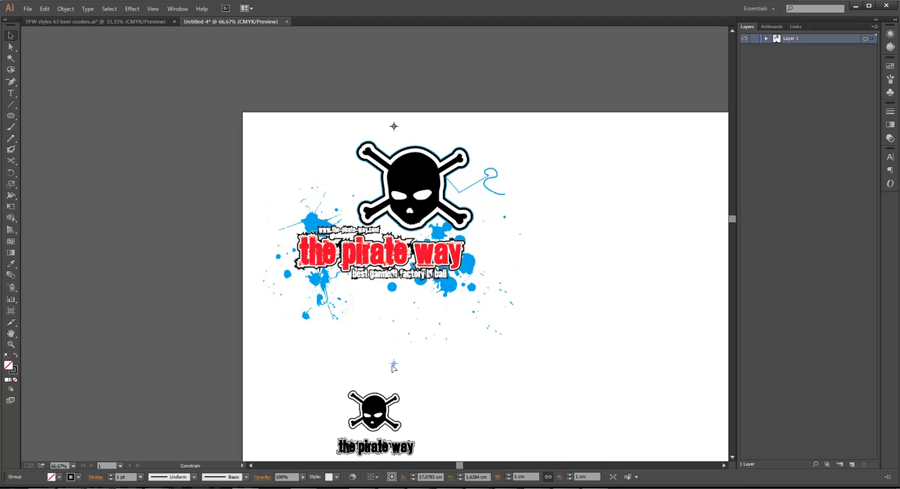
left_click(394, 369)
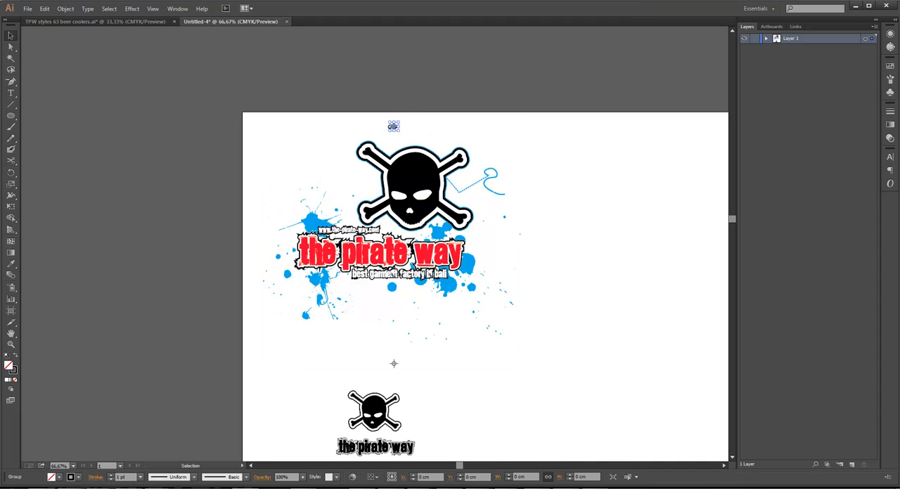
left_click_drag(393, 126, 410, 385)
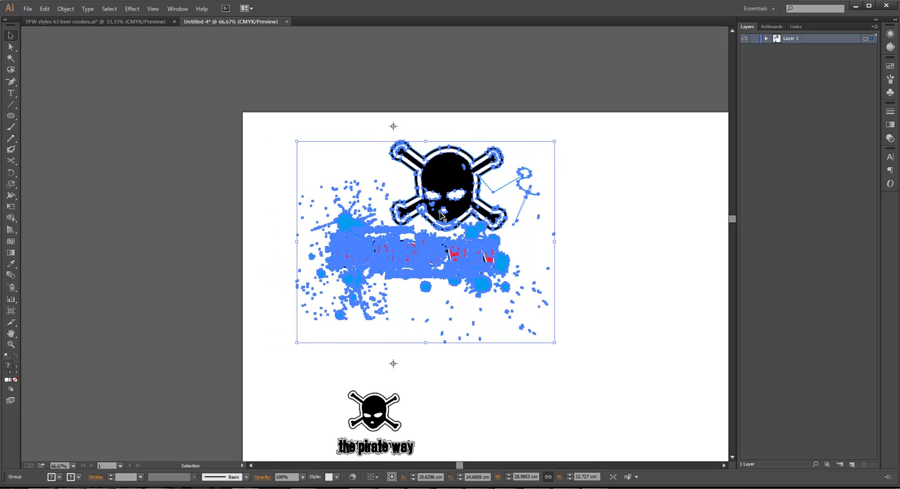
mouse_move(396, 360)
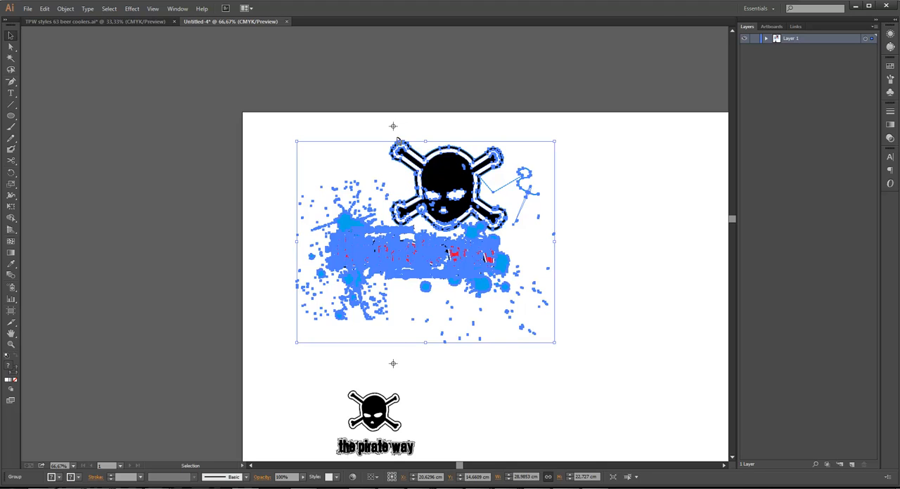
mouse_move(393, 346)
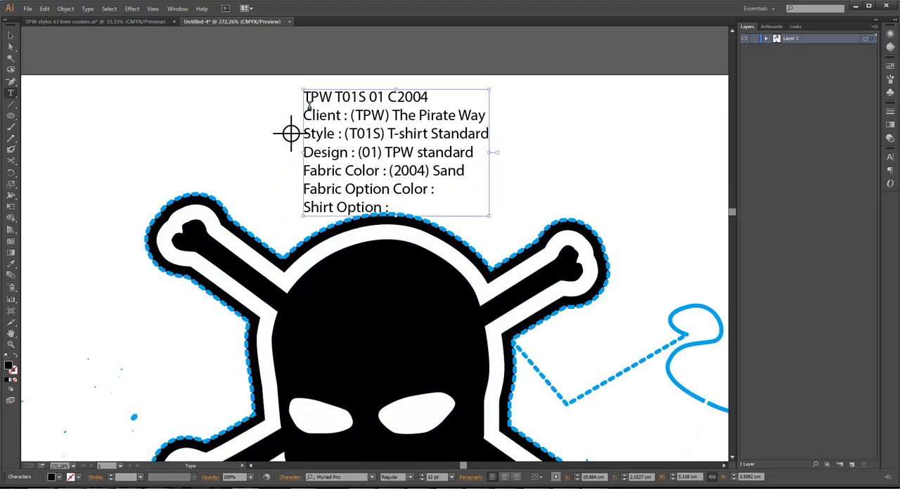
- Delete the Fabric Color, Fabric Option Color, Shirt Option and Style lines from the label
left_click_drag(303, 188, 389, 206)
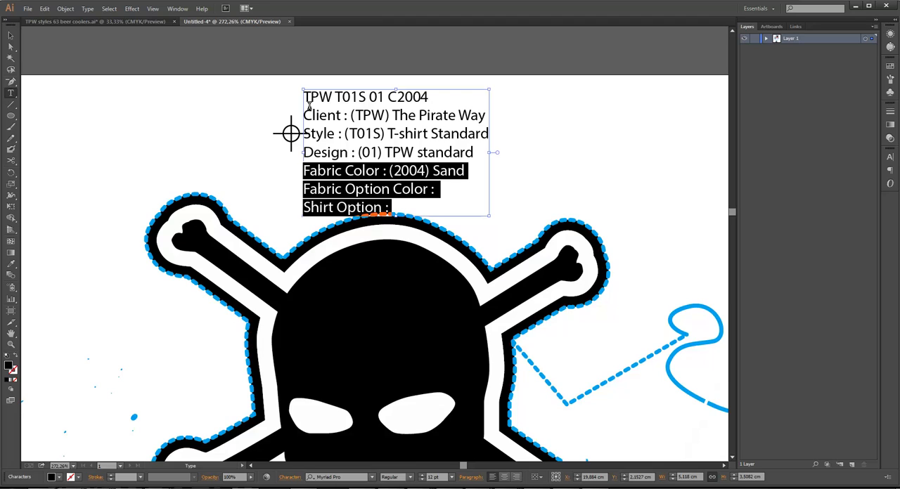
key("Delete")
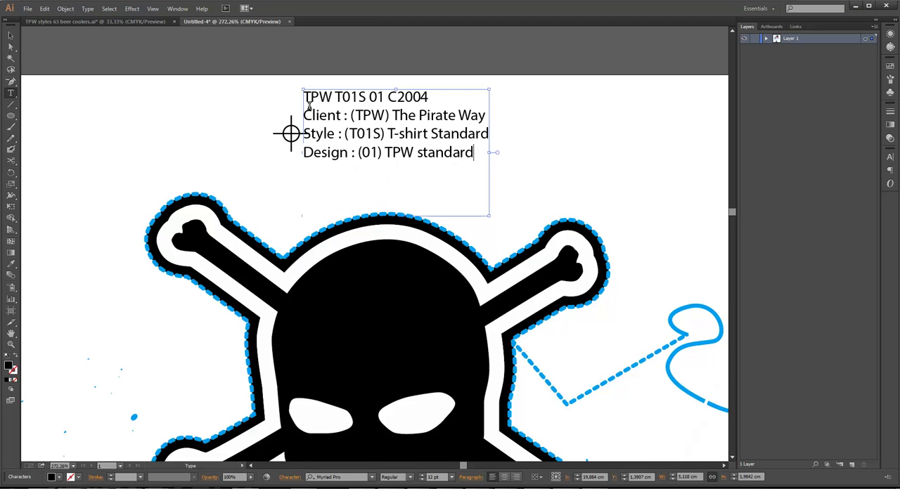
triple_click(394, 133)
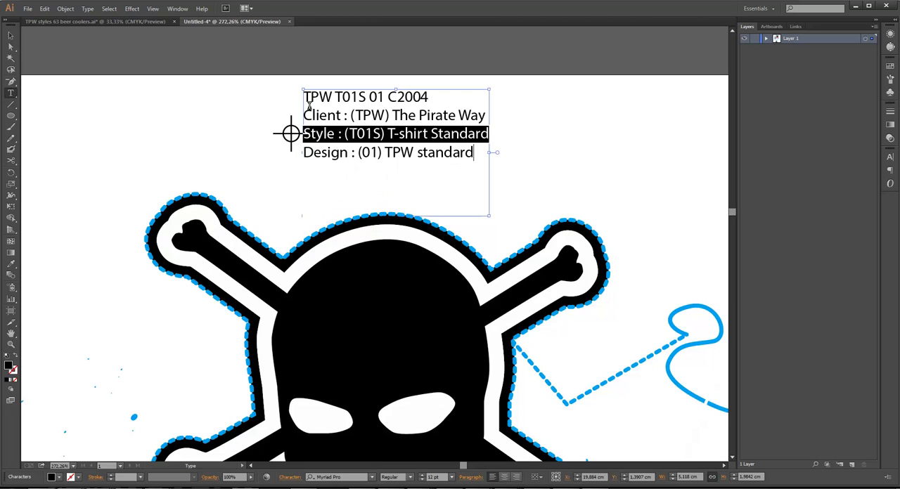
key("Delete")
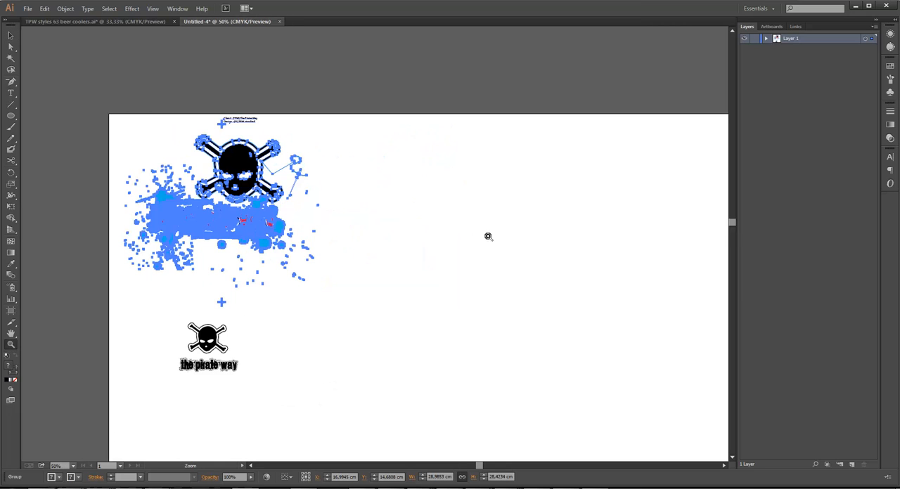
left_click(222, 211)
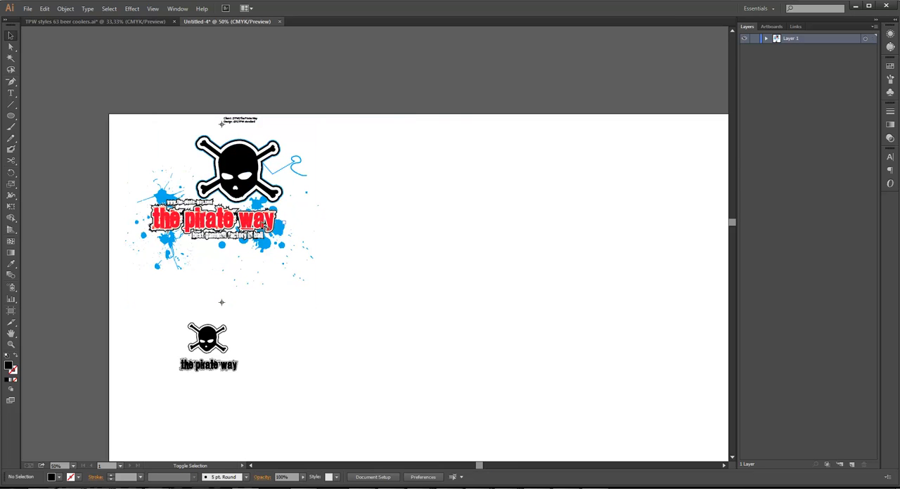
- Duplicate the labelled artwork to the right and recolour the copy to black and white
left_click(222, 204)
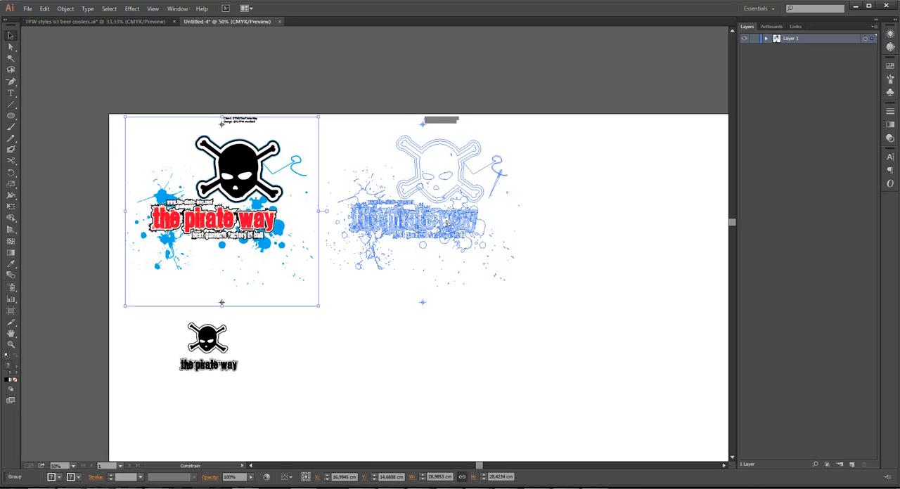
left_click(422, 211)
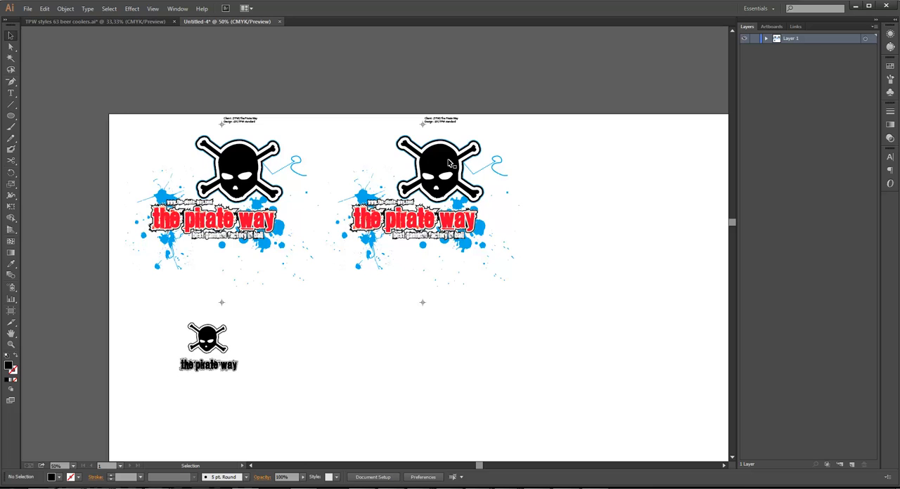
double_click(236, 171)
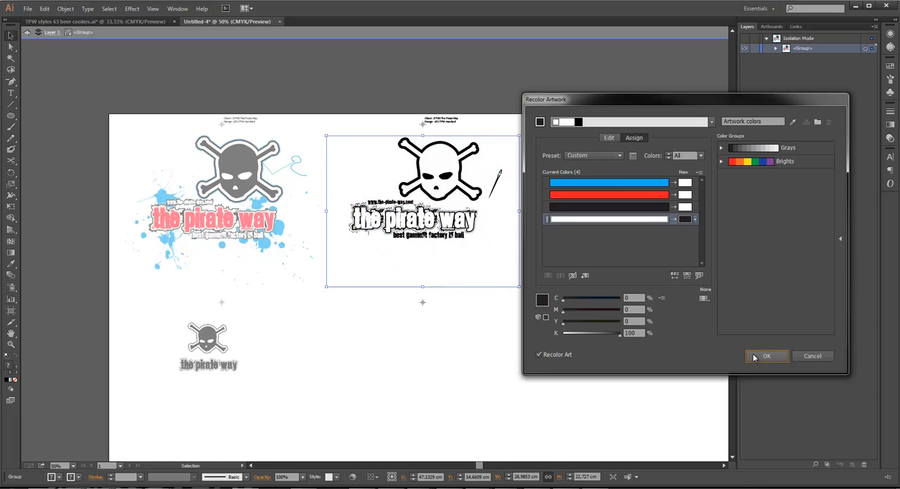
left_click(766, 356)
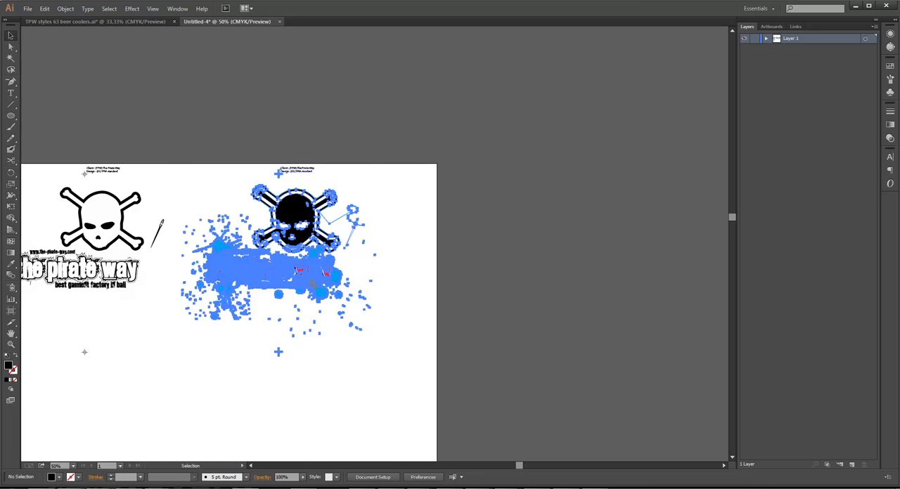
- Isolate the third copy and recolour it to white fills with black outlines as a single-ink screen
double_click(279, 260)
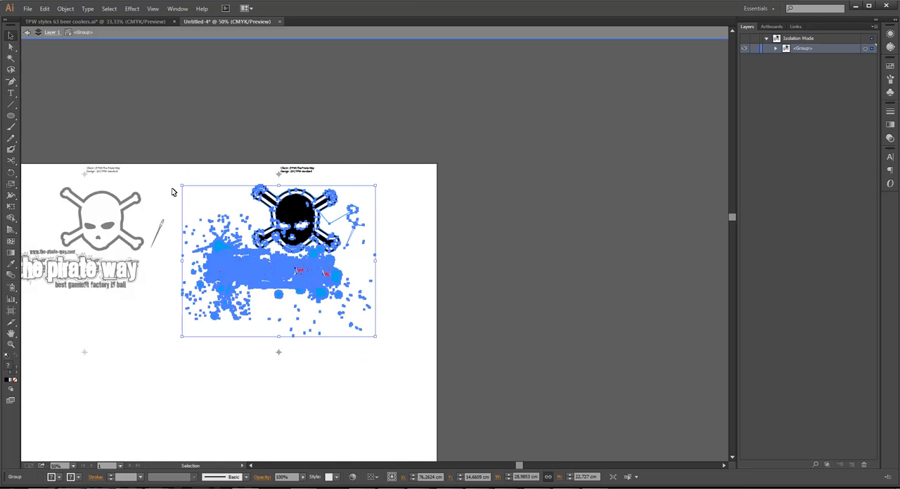
left_click(354, 478)
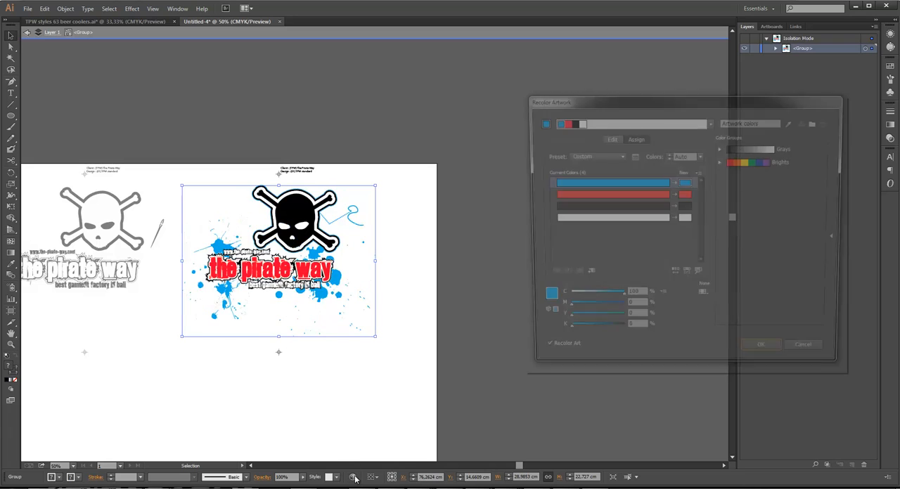
left_click(760, 343)
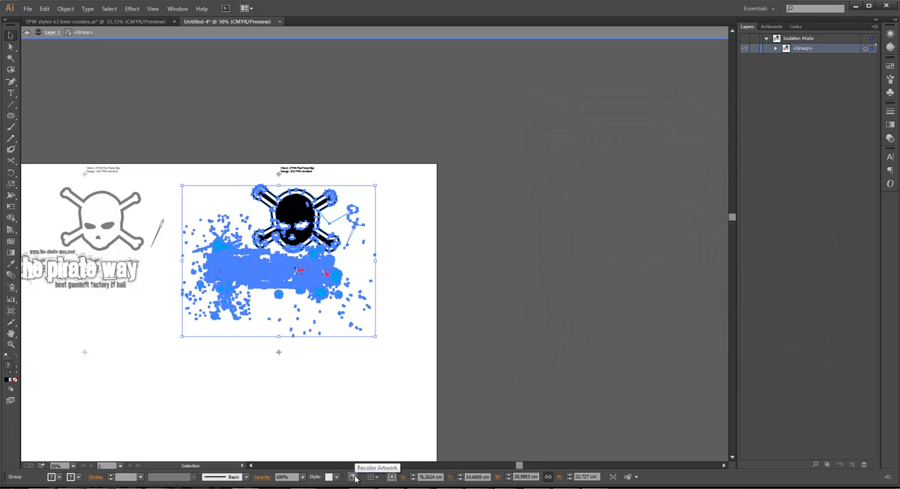
left_click(353, 478)
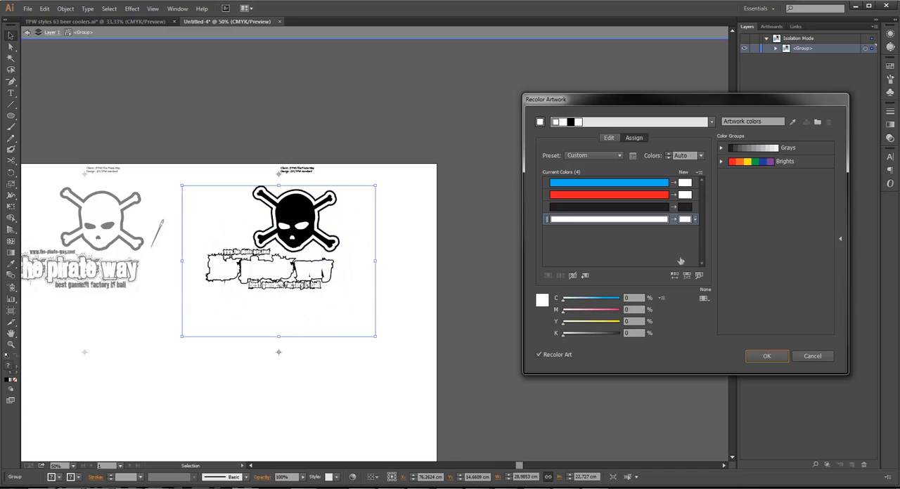
left_click(812, 356)
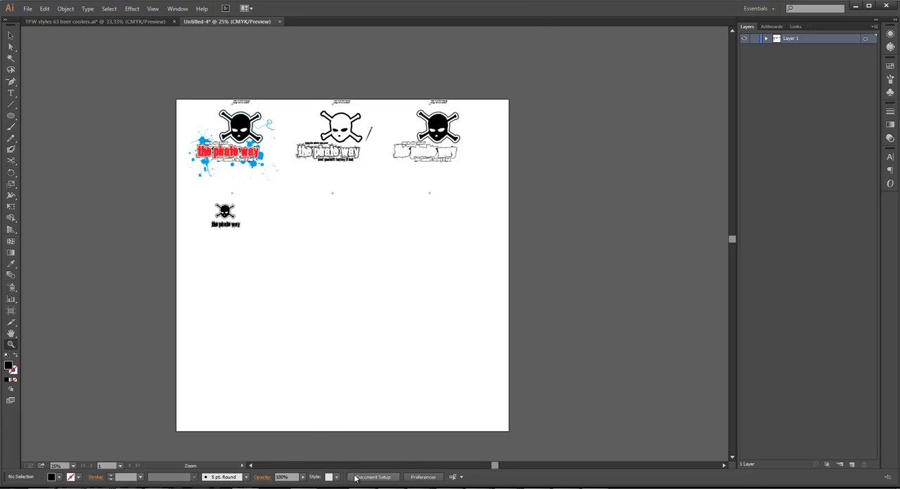
left_click(371, 478)
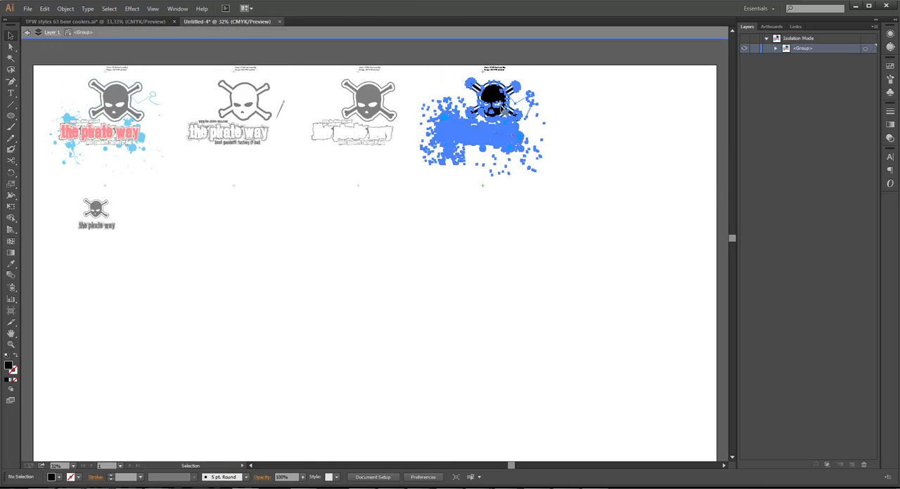
- Recolour the fourth copy so only 'the pirate way' wording prints in black, other swatches white
left_click(481, 123)
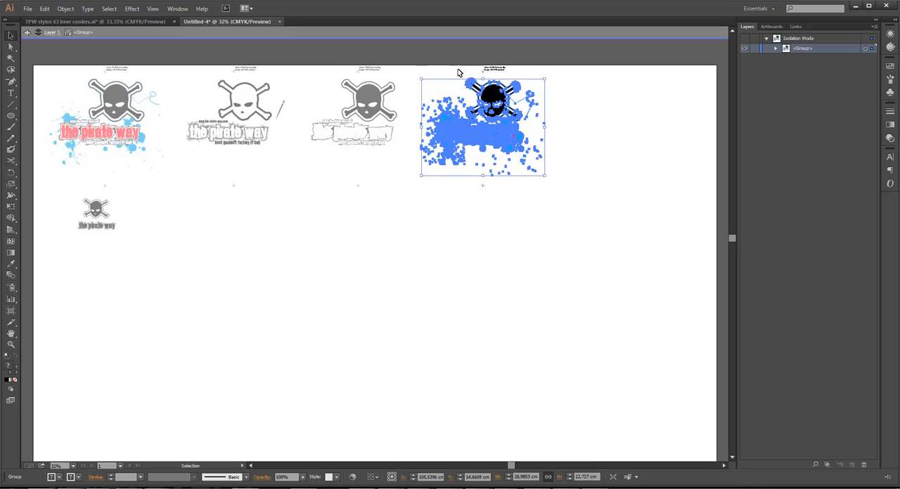
mouse_move(400, 438)
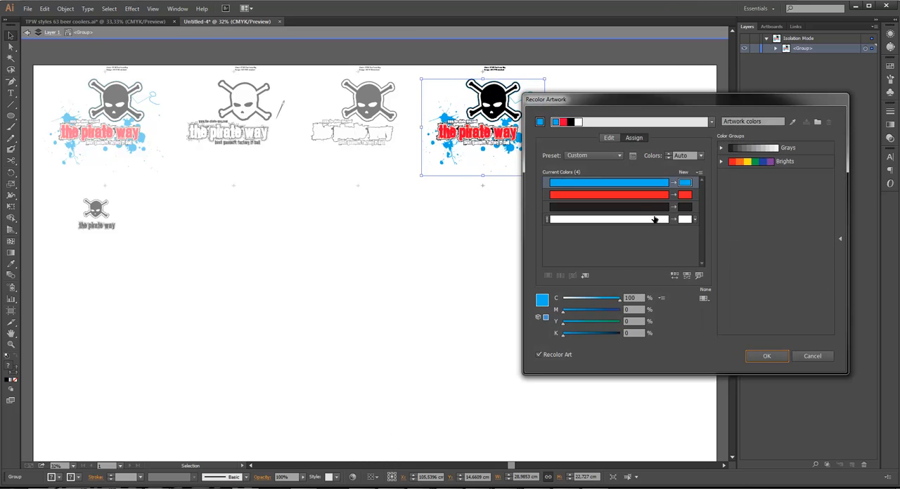
left_click(608, 219)
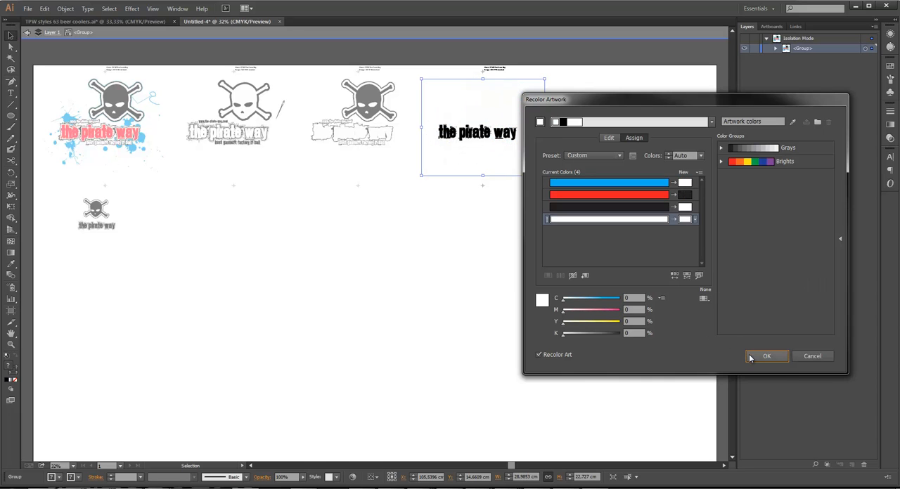
left_click(766, 357)
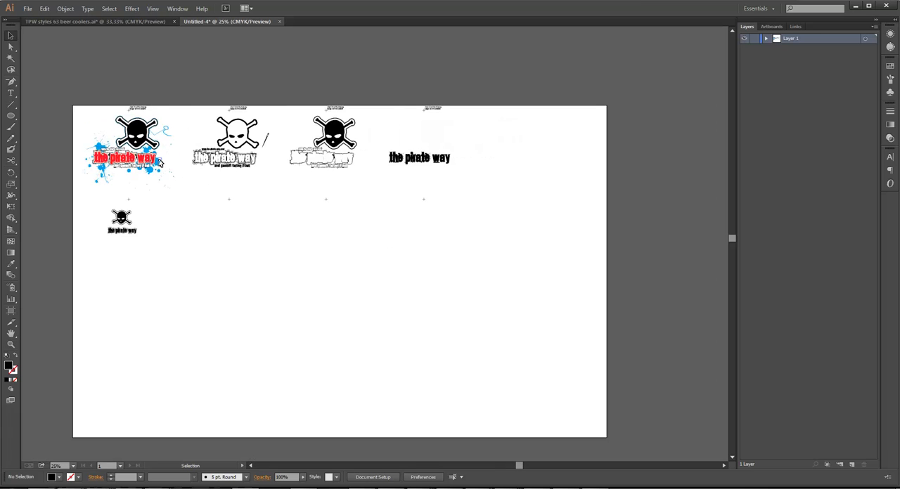
left_click(134, 140)
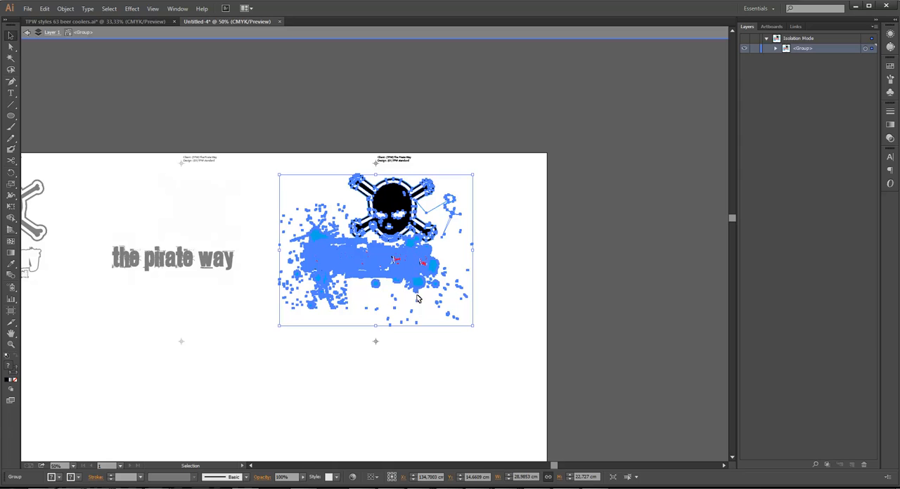
- Recolor the fifth copy so only the black splatters and faint skull outline remain
left_click(351, 478)
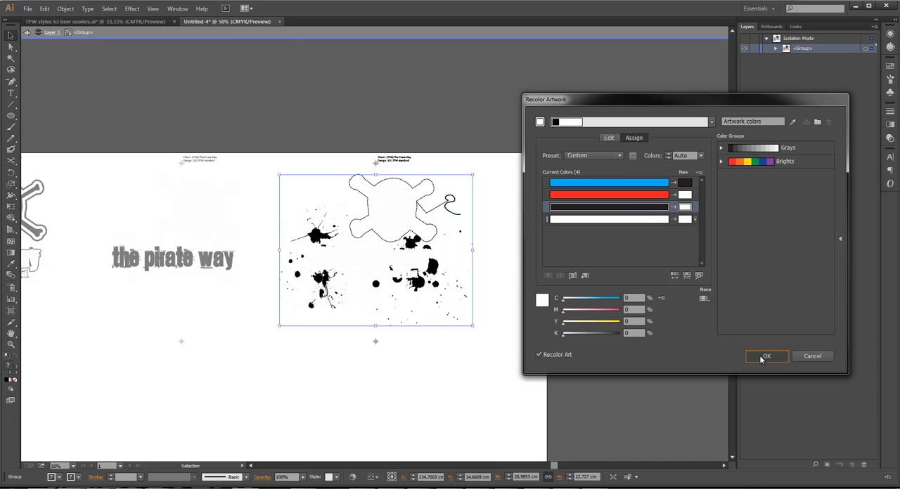
left_click(766, 357)
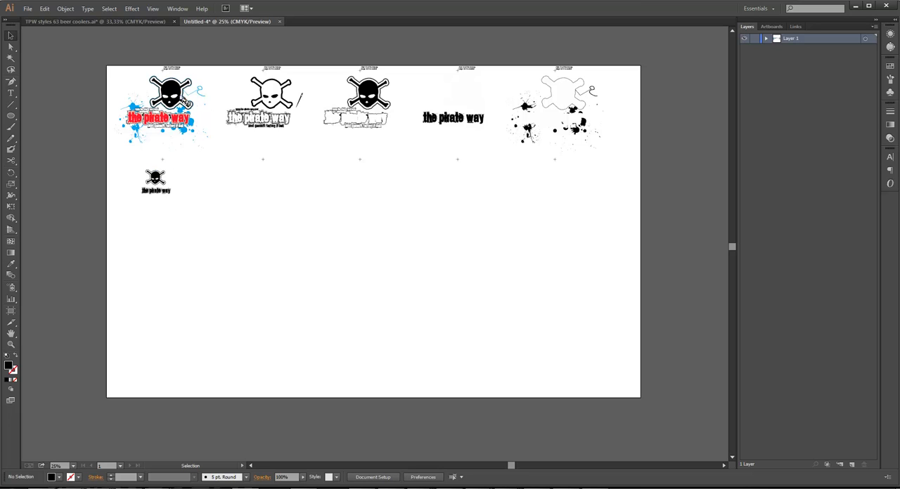
left_click(157, 105)
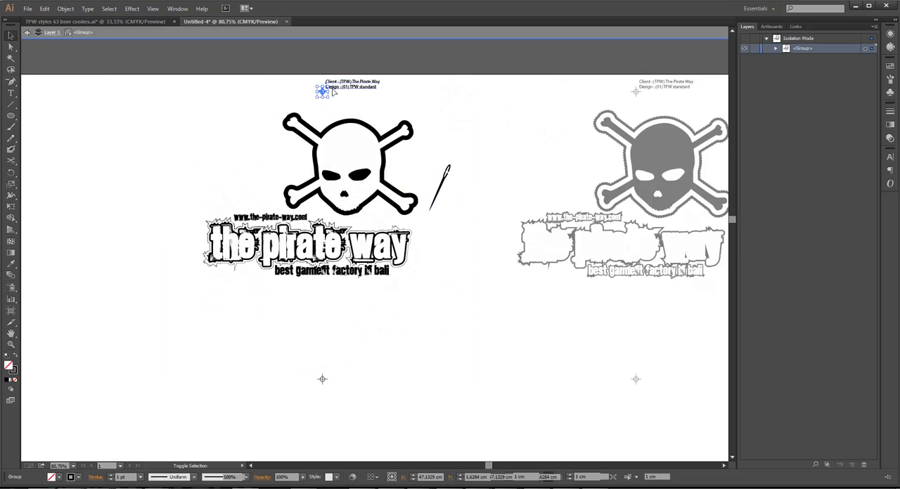
- Isolate the second copy's skull and text and recolor them to black and white
left_click(147, 337)
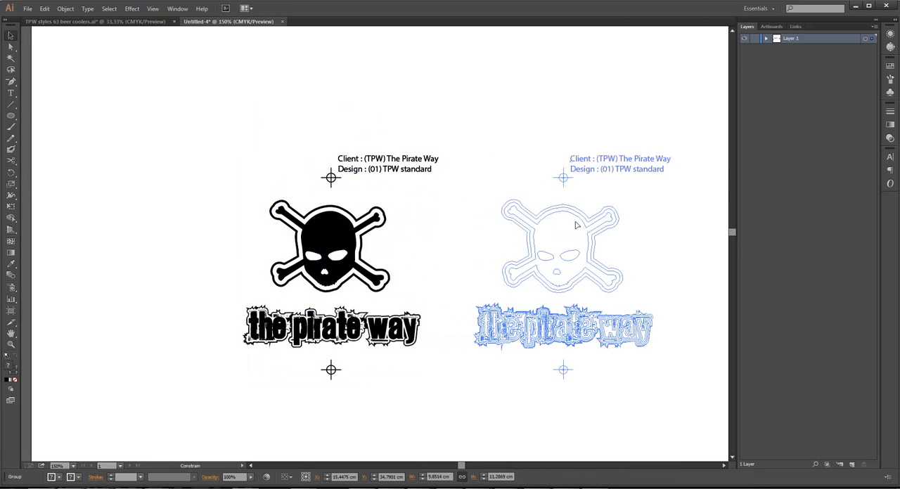
double_click(570, 246)
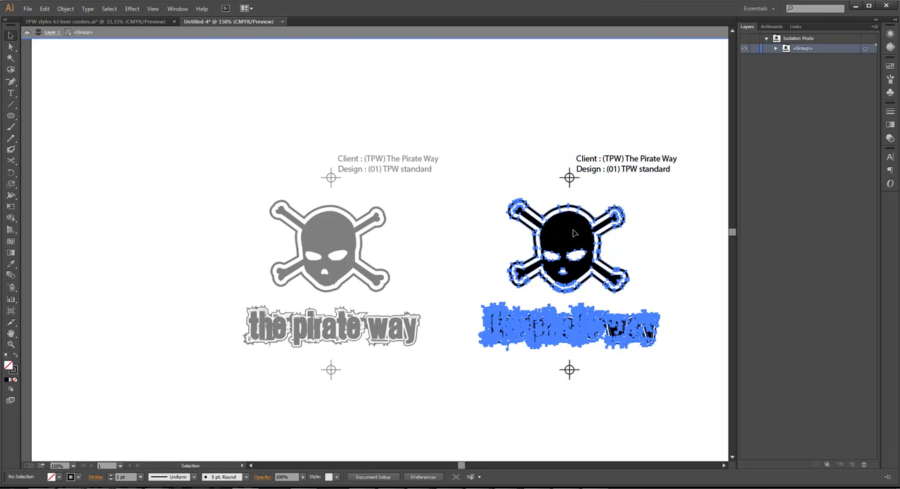
left_click(569, 246)
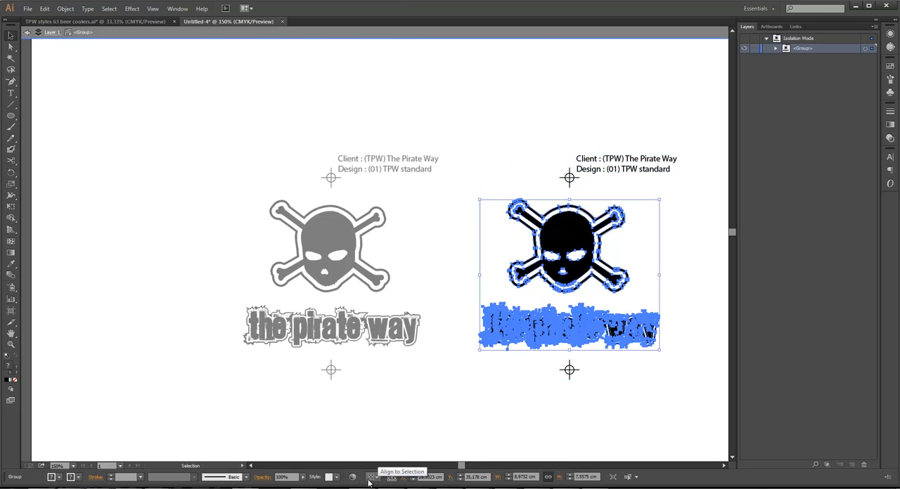
left_click(391, 476)
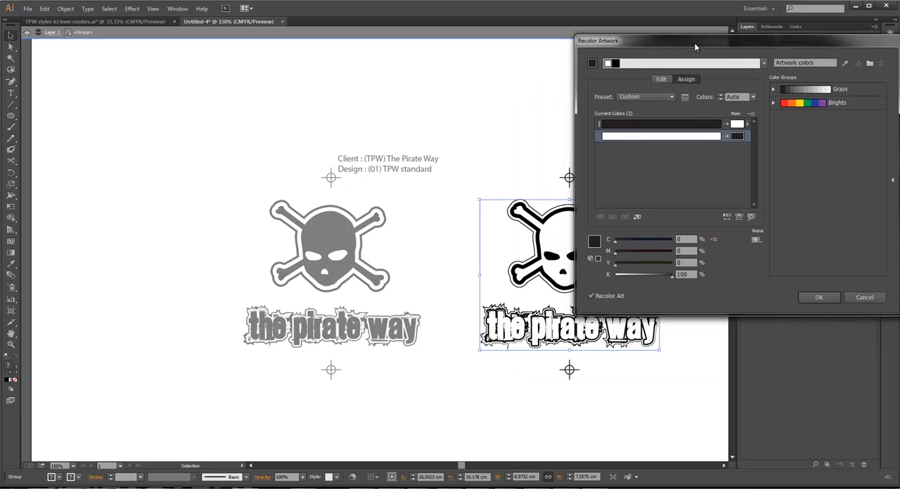
left_click(818, 298)
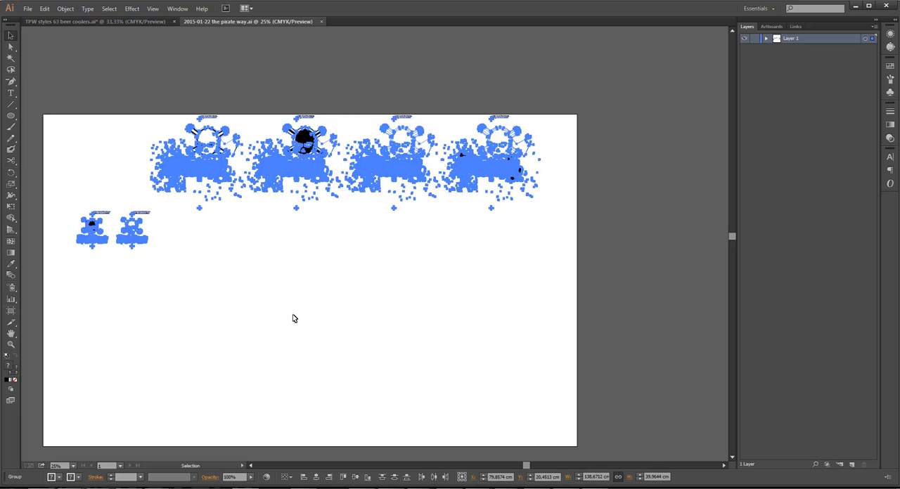
- Select all artwork and convert every text object, including labels, to outlines
left_click(110, 9)
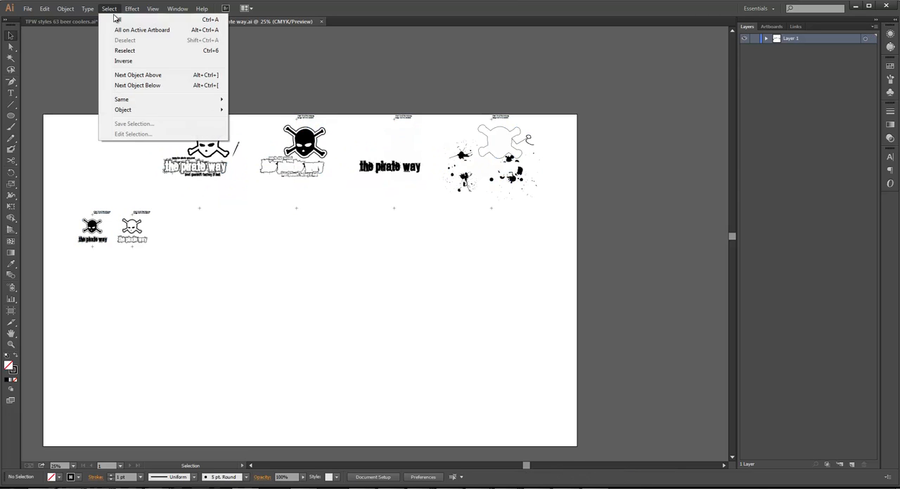
left_click(116, 19)
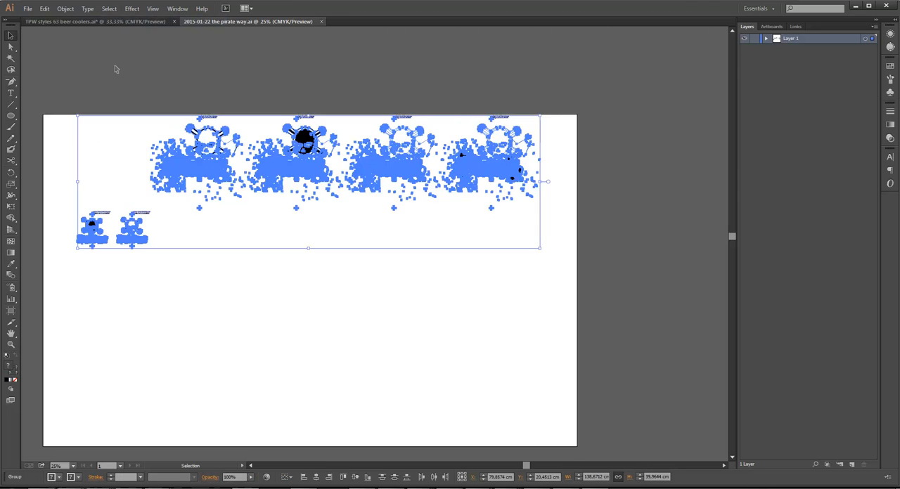
left_click(87, 9)
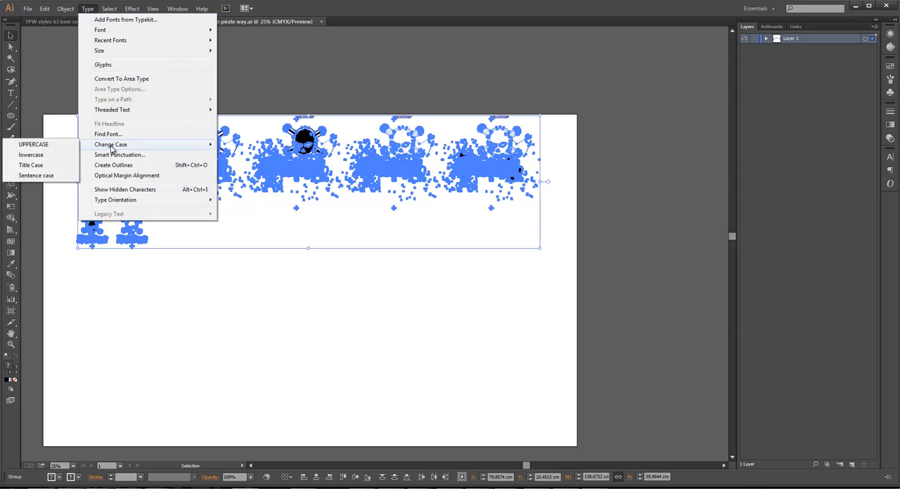
mouse_move(112, 165)
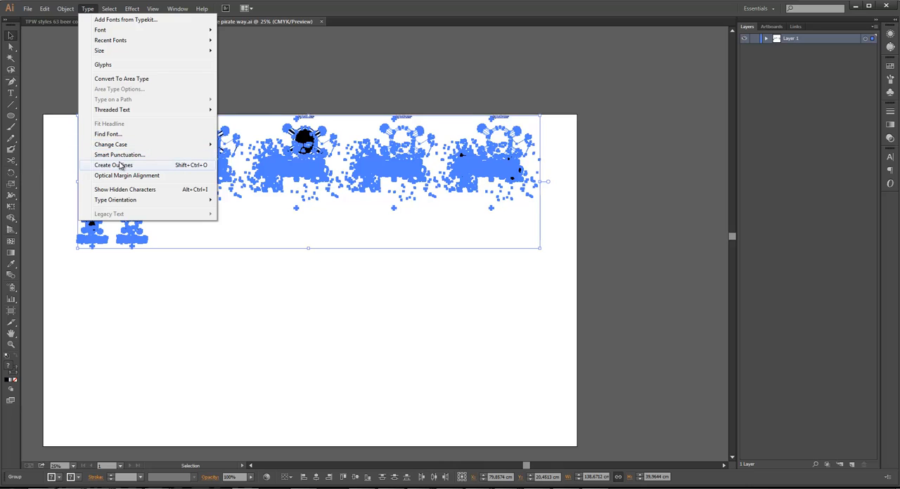
left_click(113, 166)
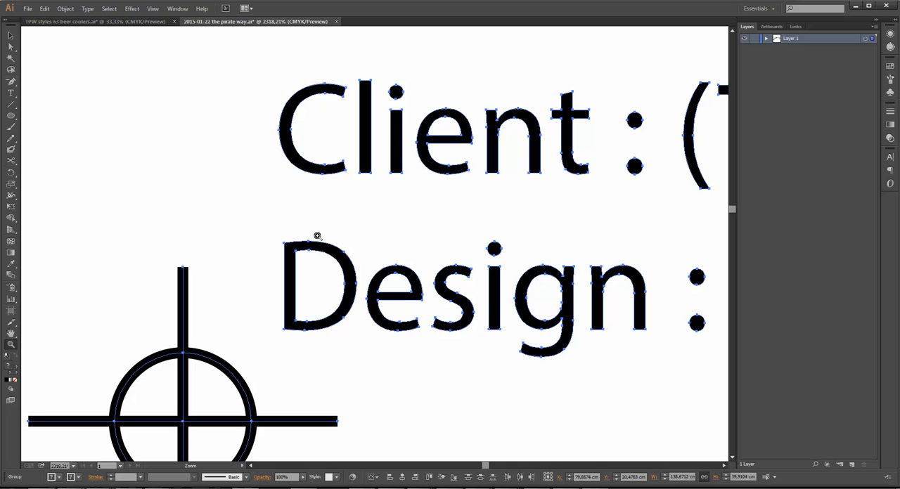
mouse_move(295, 214)
type("2")
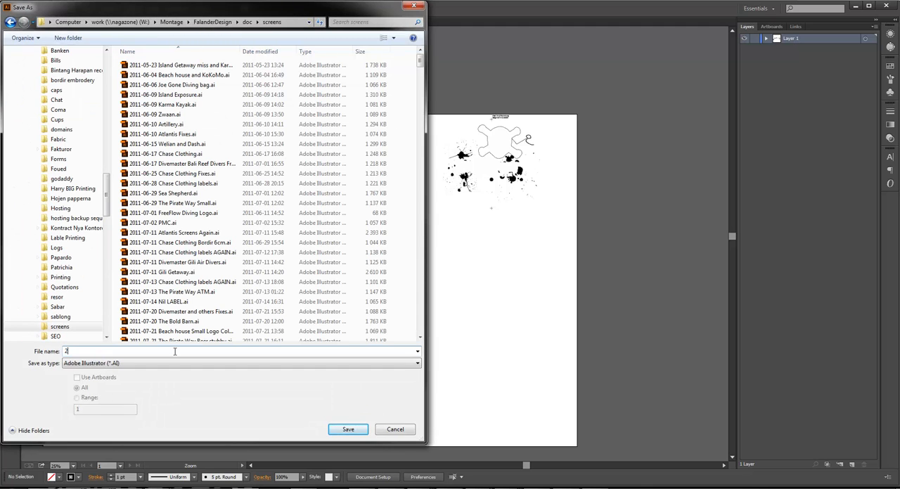
- Name the Illustrator file beginning '2015-01... the pirate' in the Save As dialog
type("015-01-22")
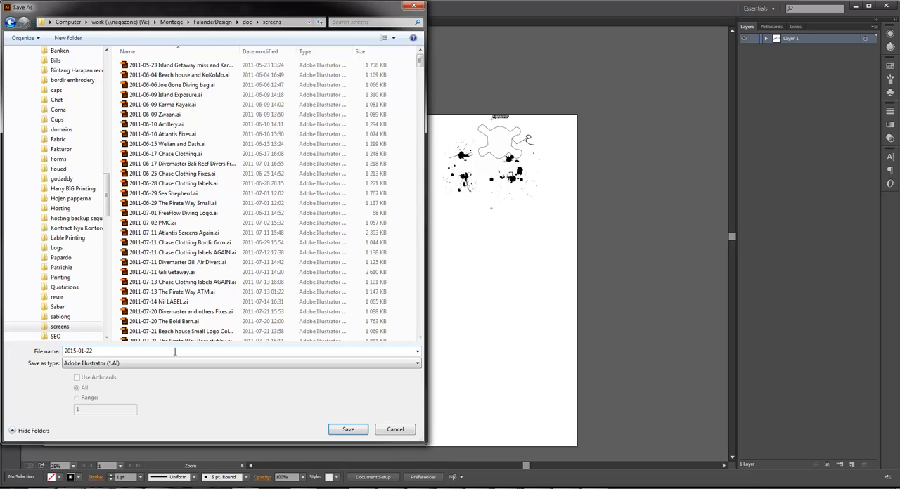
type("the")
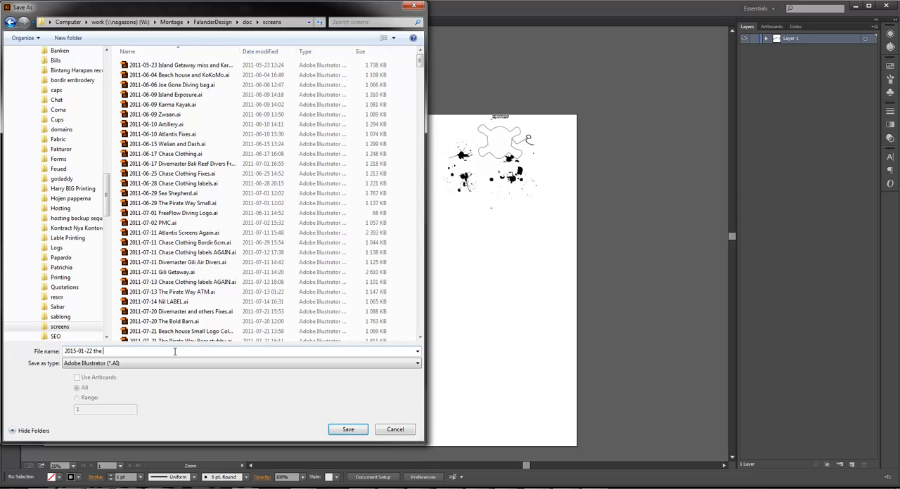
type("pirate")
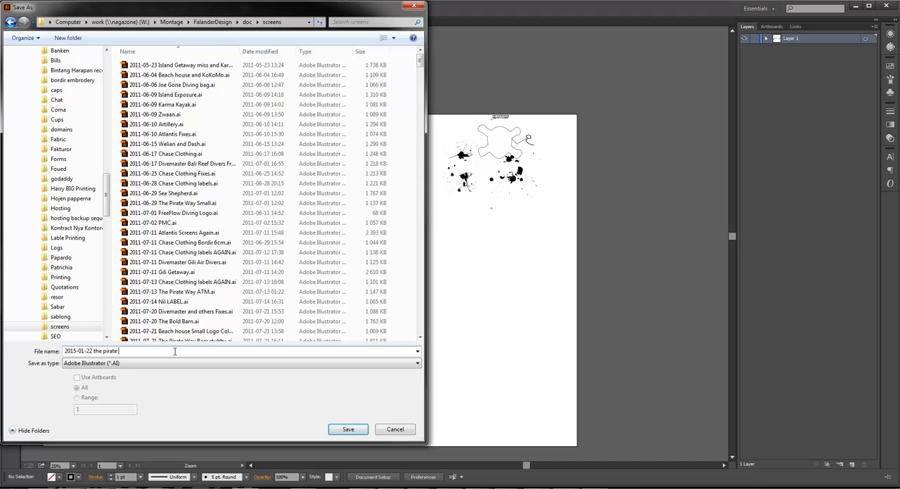